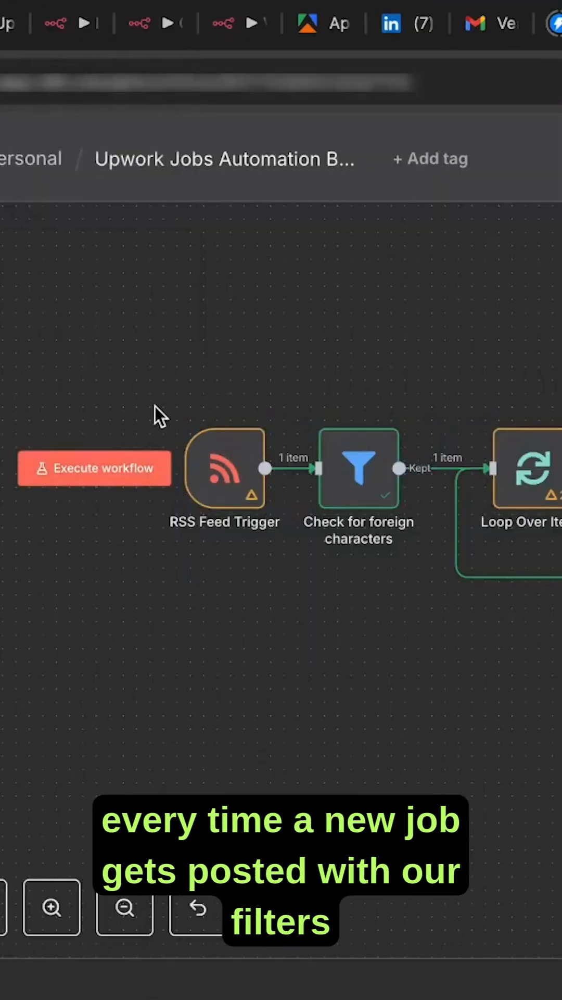
pyautogui.moveTo(213, 375)
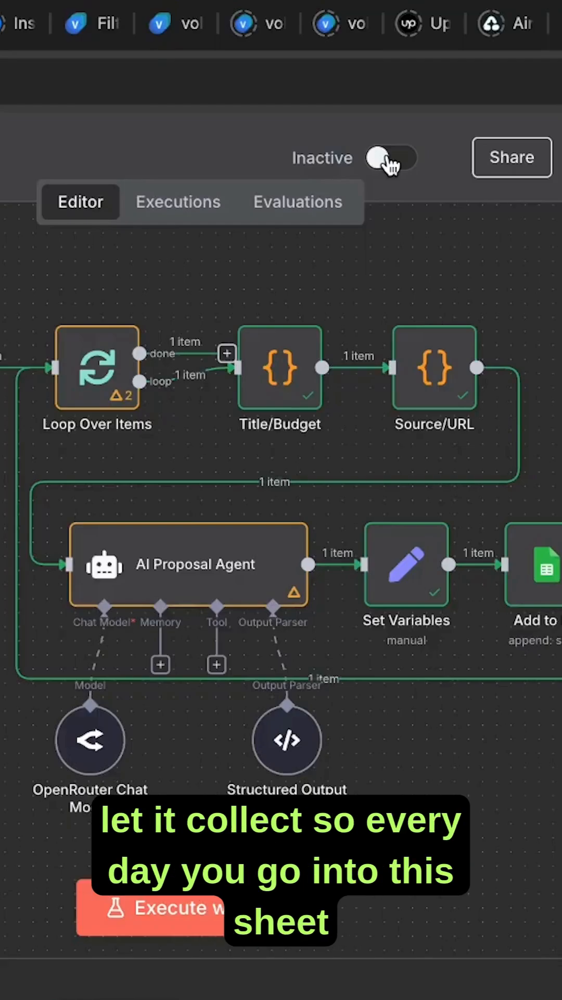
# Switch from the n8n workflow to the Upwork Jobs spreadsheet of collected listings.
pyautogui.click(288, 24)
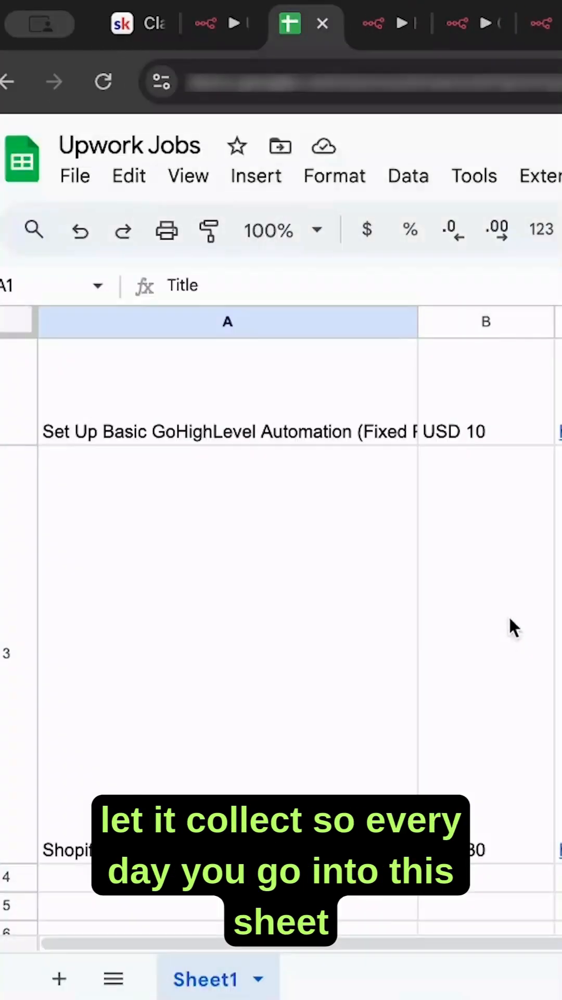